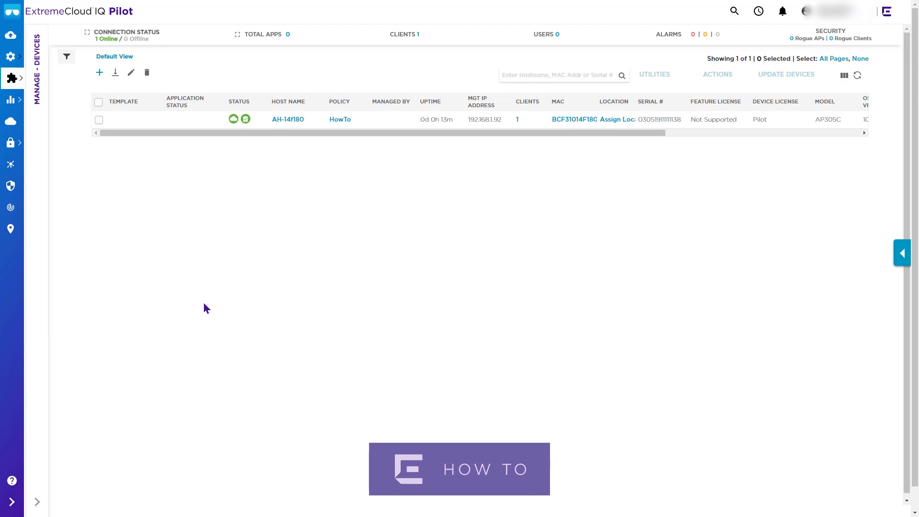
{"action": "mouse_move", "coordinate": [113, 193]}
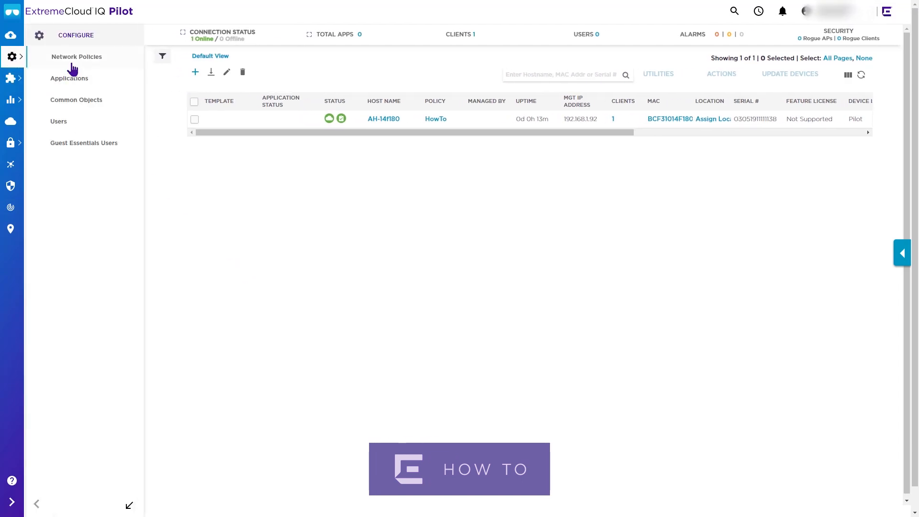
Edit the HowTo network policy and show its wireless networks list
{"action": "left_click", "coordinate": [77, 56]}
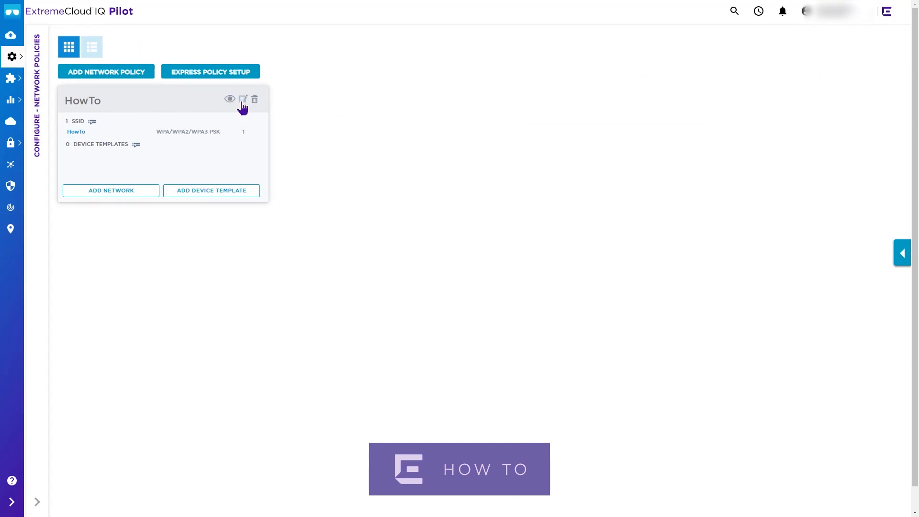
{"action": "left_click", "coordinate": [242, 98]}
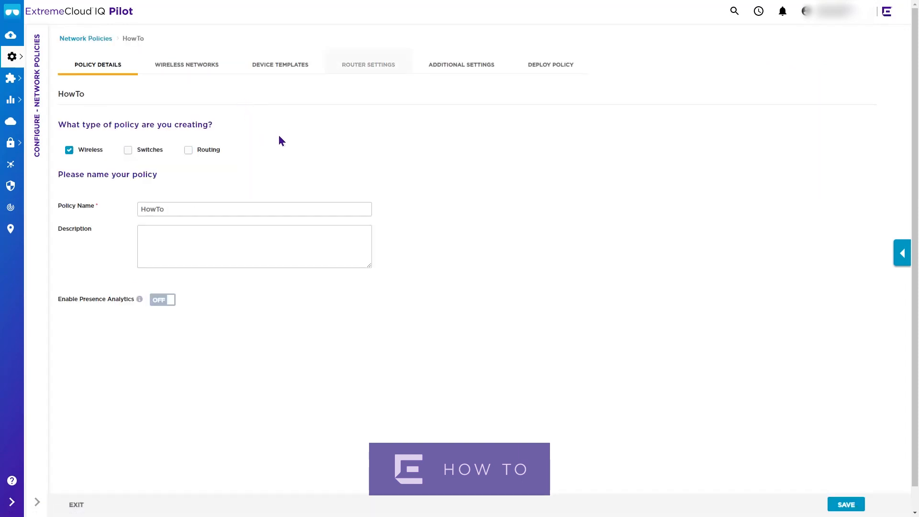
{"action": "left_click", "coordinate": [187, 64]}
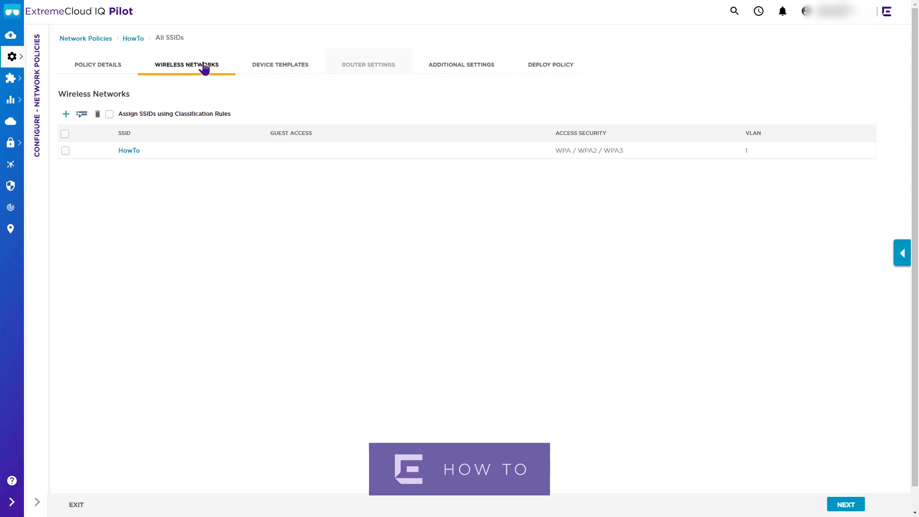
{"action": "mouse_move", "coordinate": [129, 150]}
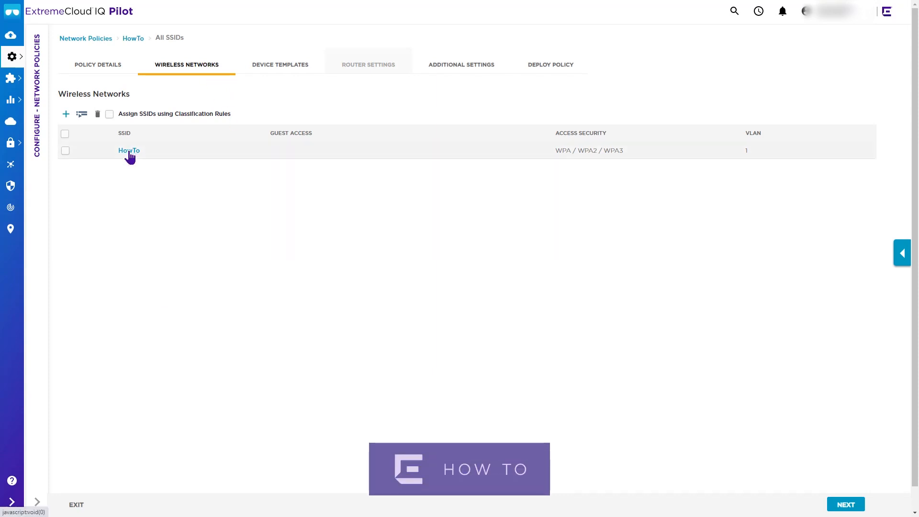
Enable a captive web portal on the HowTo SSID with UPA on and user authentication off
{"action": "left_click", "coordinate": [129, 151]}
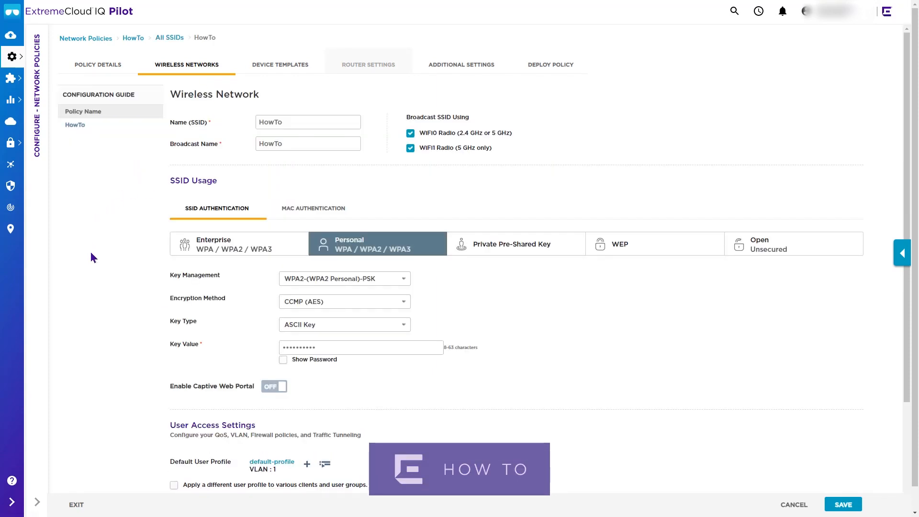
{"action": "left_click", "coordinate": [272, 385]}
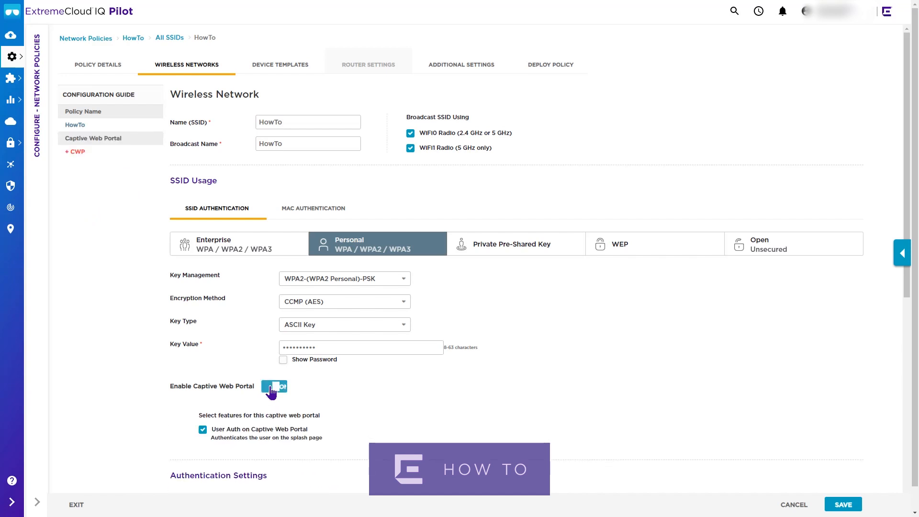
{"action": "left_click", "coordinate": [274, 386]}
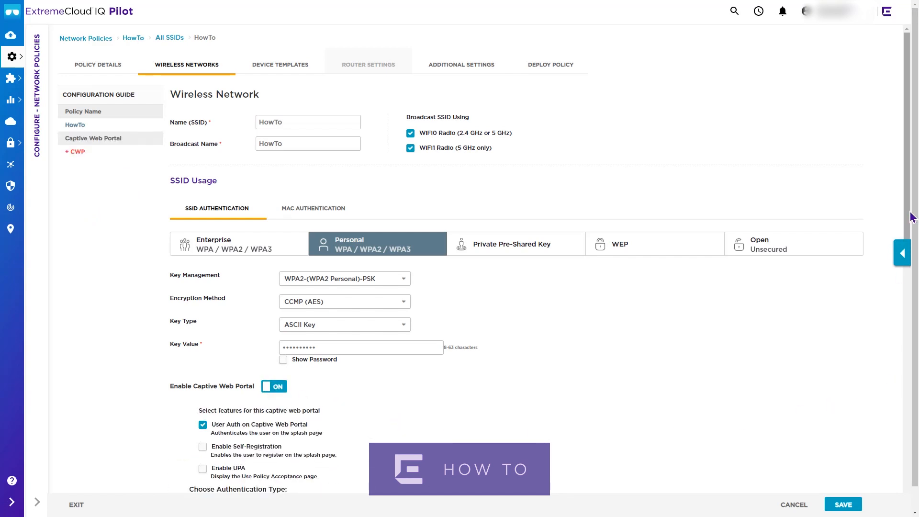
{"action": "scroll", "scroll_direction": "down", "scroll_amount": 3}
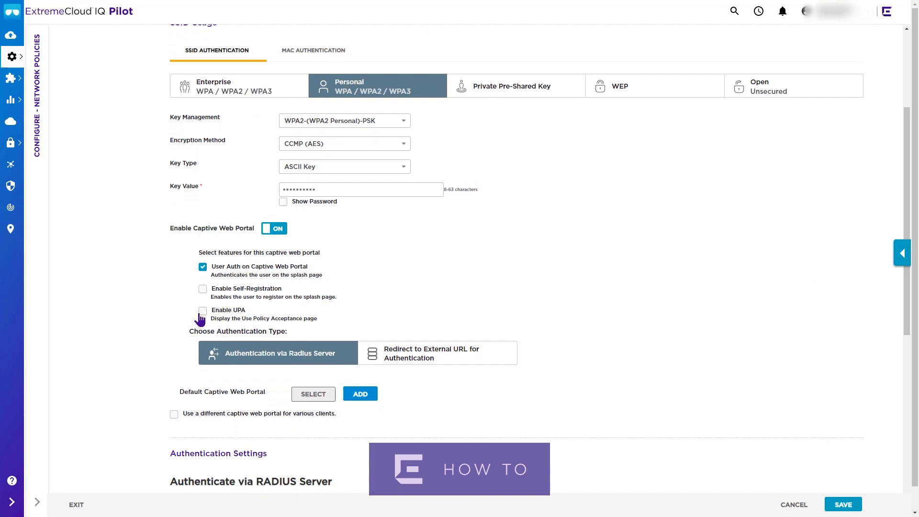
{"action": "left_click", "coordinate": [202, 310]}
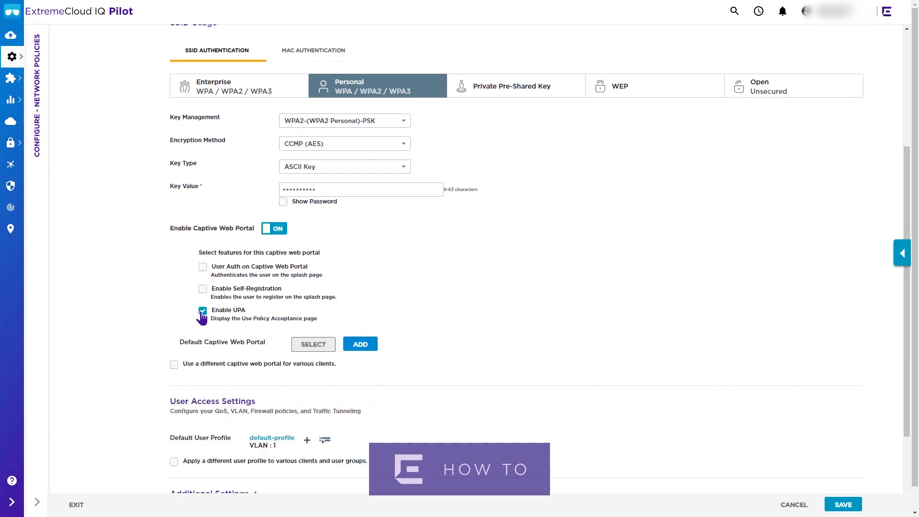
{"action": "left_click", "coordinate": [202, 310]}
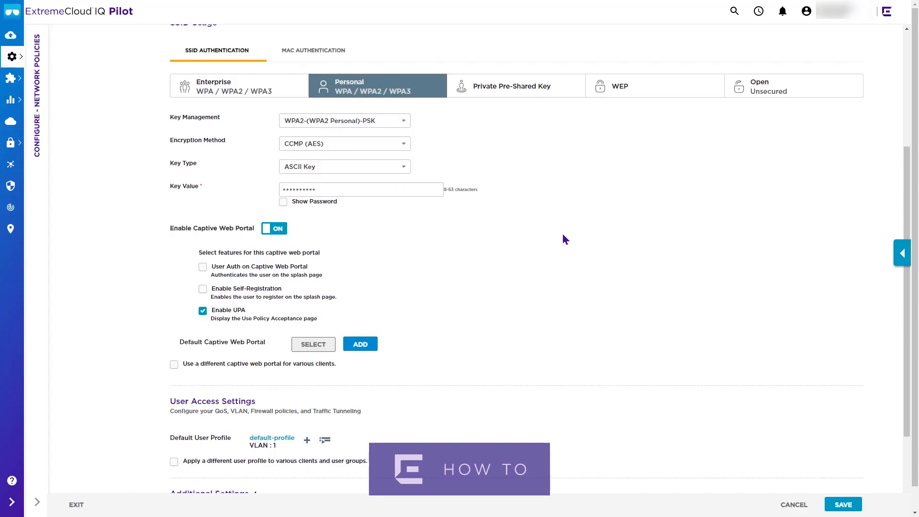
{"action": "mouse_move", "coordinate": [401, 369]}
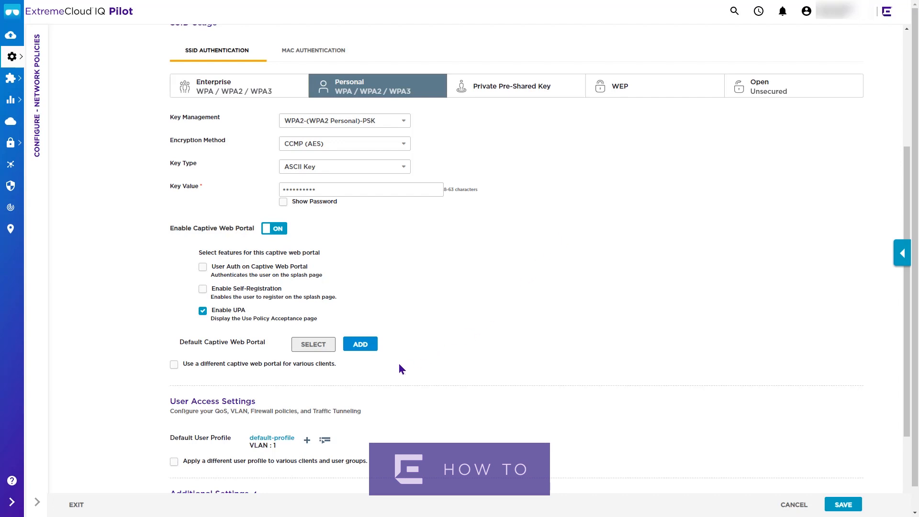
{"action": "mouse_move", "coordinate": [313, 343]}
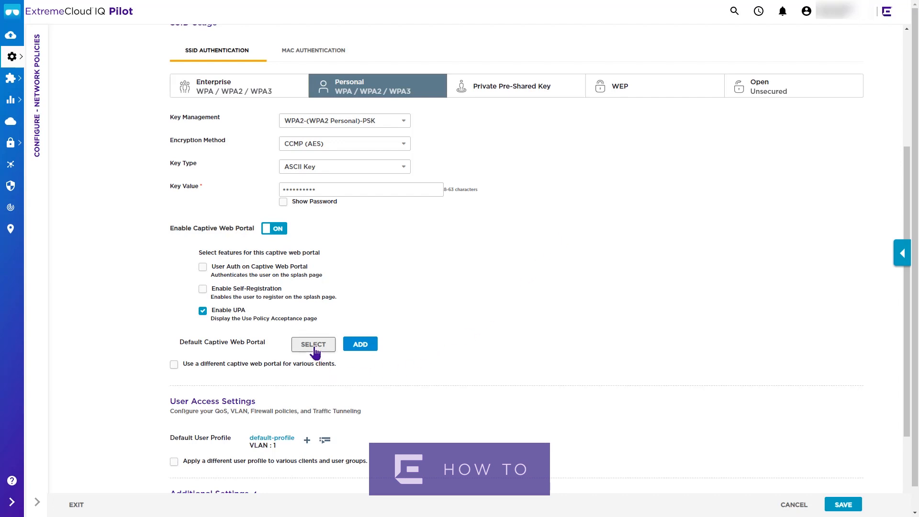
{"action": "mouse_move", "coordinate": [362, 354]}
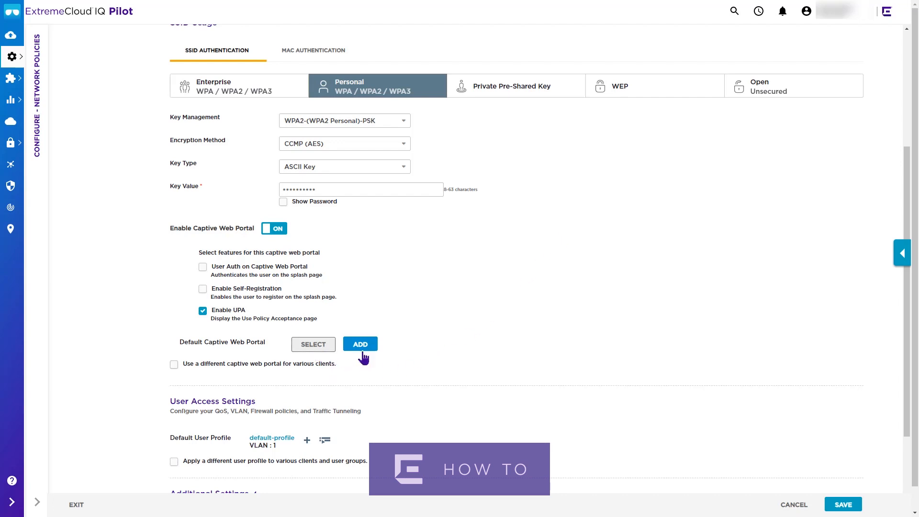
Add a new captive web portal named HowToCWP and review its settings
{"action": "left_click", "coordinate": [358, 344]}
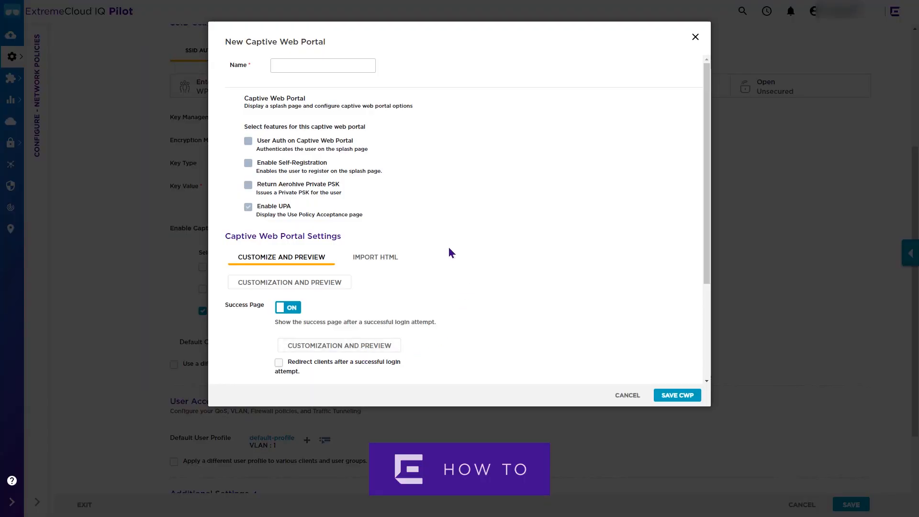
{"action": "left_click", "coordinate": [322, 66]}
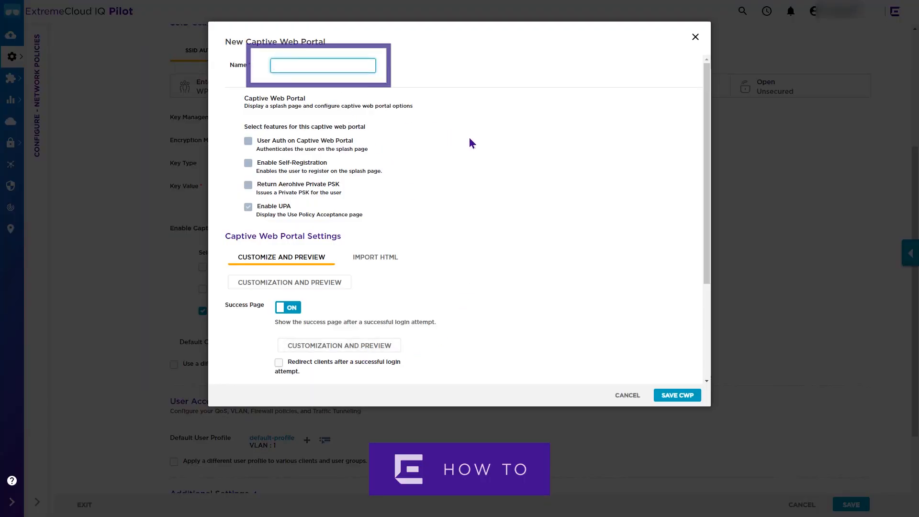
{"action": "type", "text": "HowTo"}
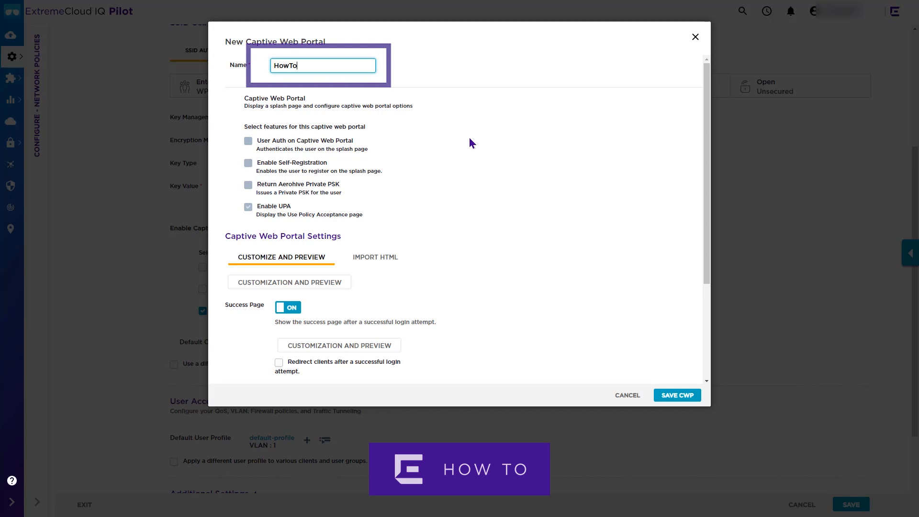
{"action": "type", "text": "CWP"}
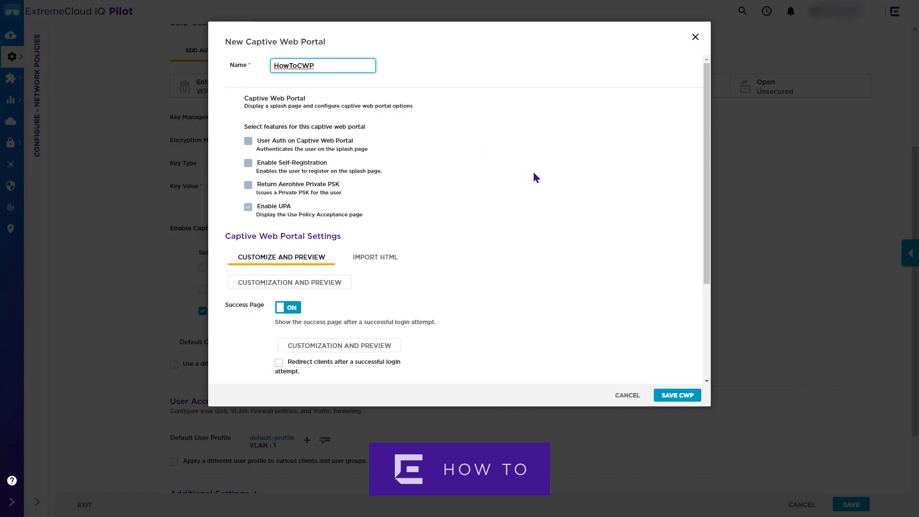
{"action": "mouse_move", "coordinate": [378, 271]}
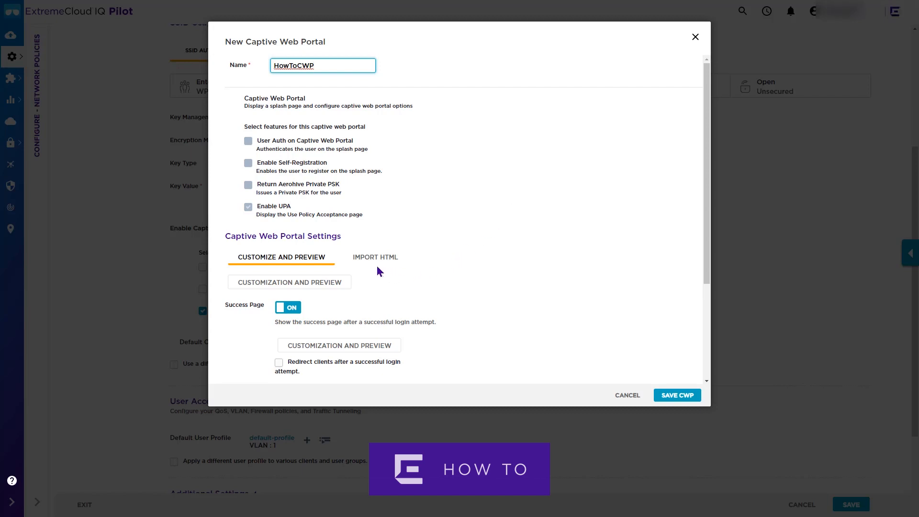
{"action": "mouse_move", "coordinate": [374, 256]}
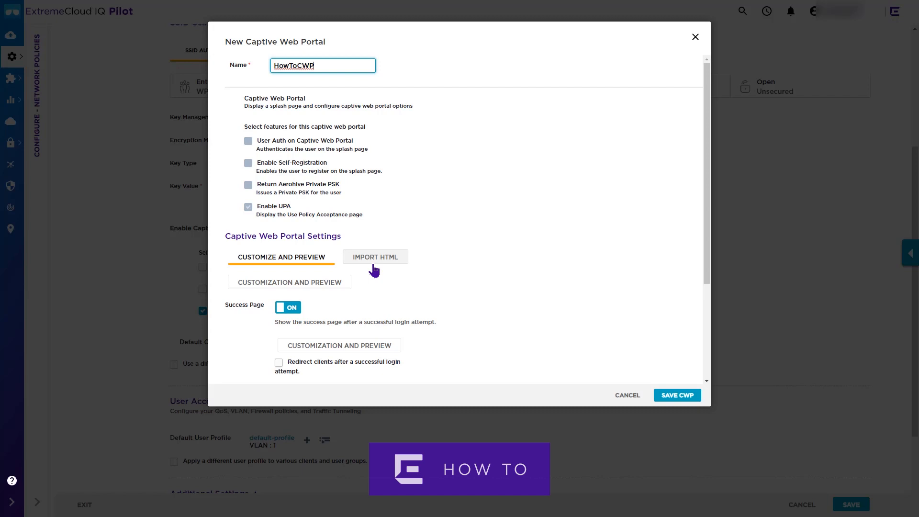
{"action": "mouse_move", "coordinate": [548, 291]}
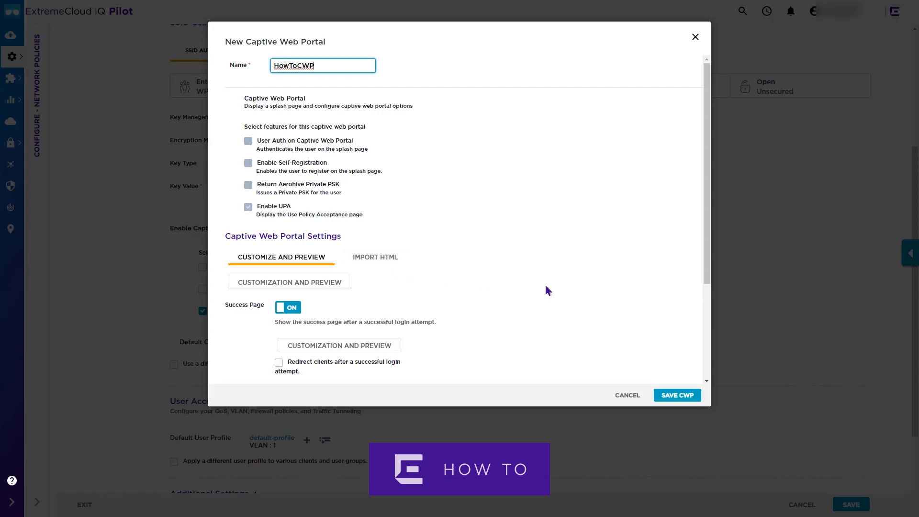
{"action": "scroll", "scroll_direction": "down", "scroll_amount": 3}
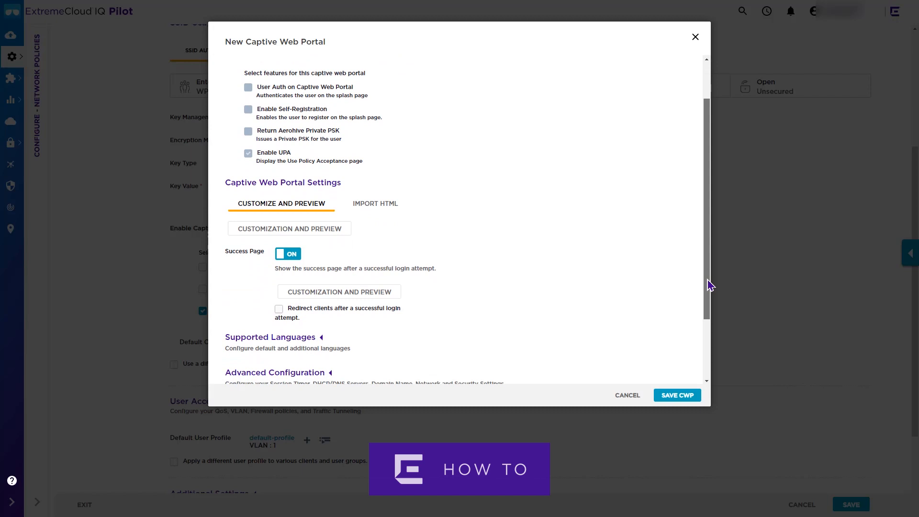
{"action": "mouse_move", "coordinate": [339, 258]}
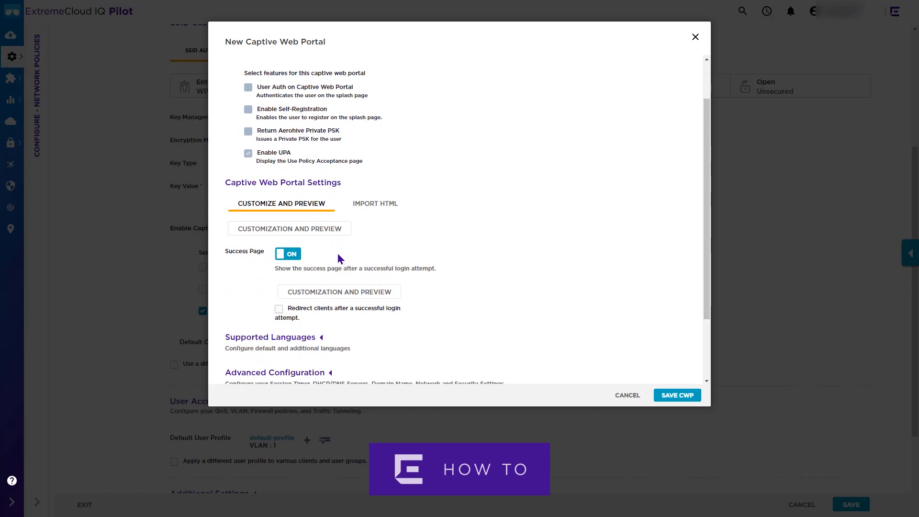
{"action": "mouse_move", "coordinate": [336, 320]}
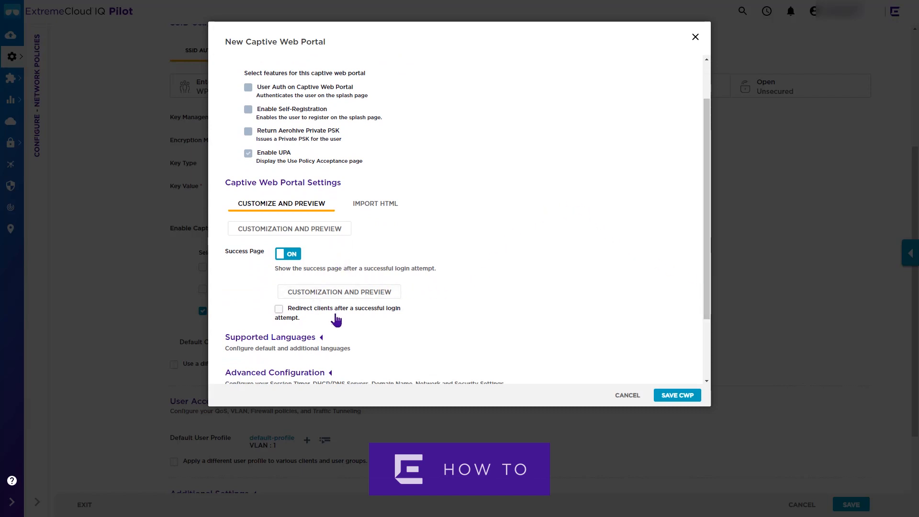
{"action": "mouse_move", "coordinate": [370, 255]}
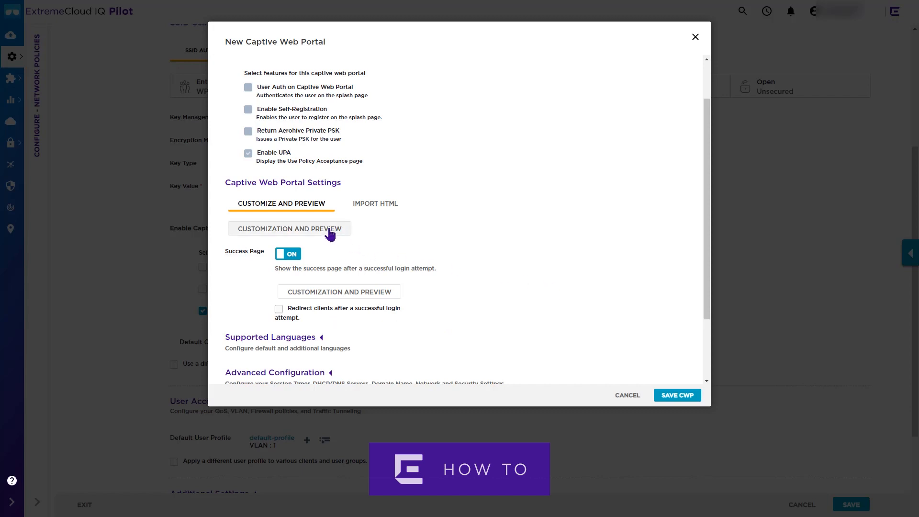
Bring up the Customize Pages editor for the HowToCWP portal
{"action": "left_click", "coordinate": [288, 229]}
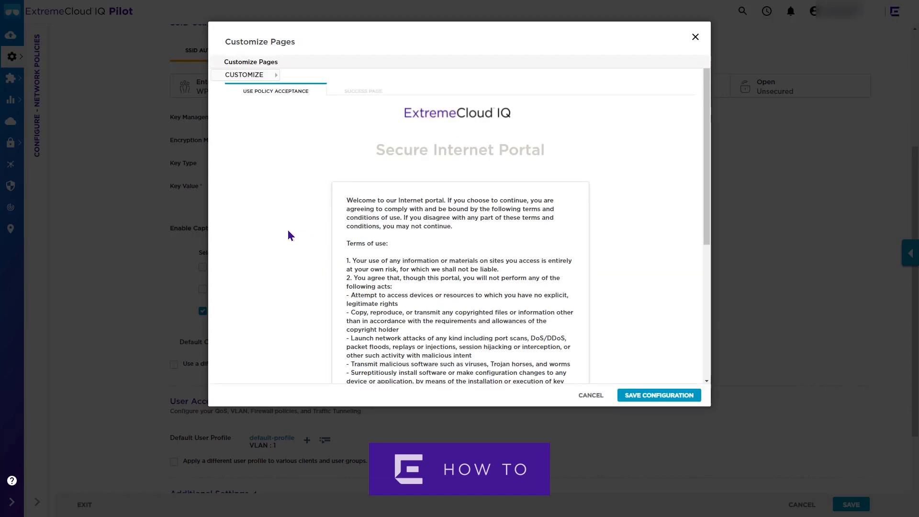
{"action": "mouse_move", "coordinate": [282, 214]}
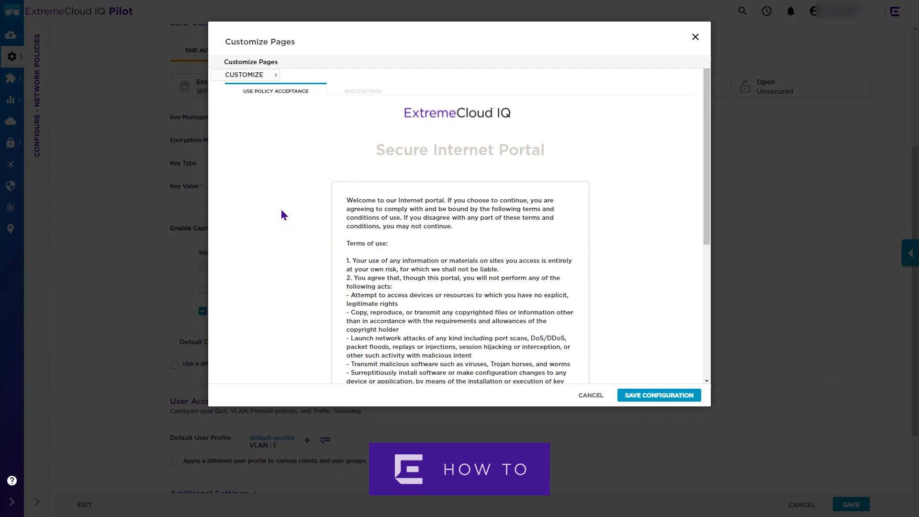
{"action": "mouse_move", "coordinate": [276, 112]}
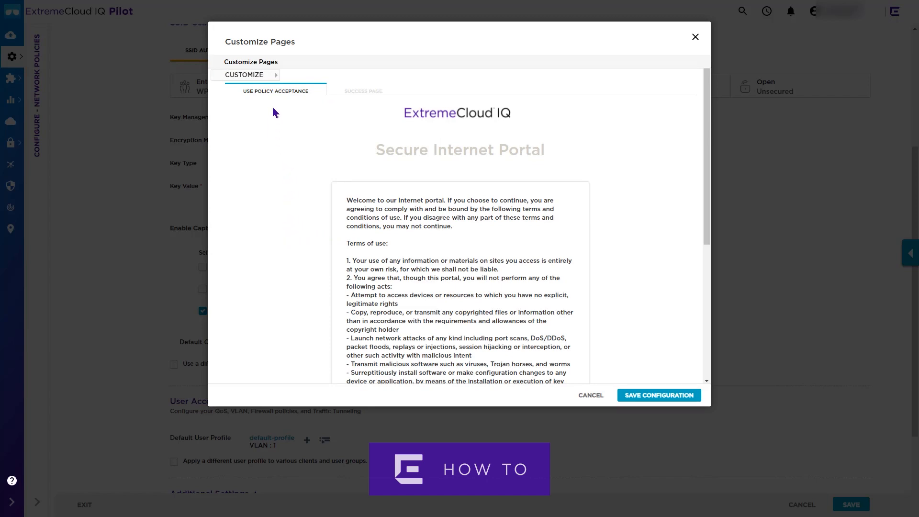
{"action": "mouse_move", "coordinate": [328, 116]}
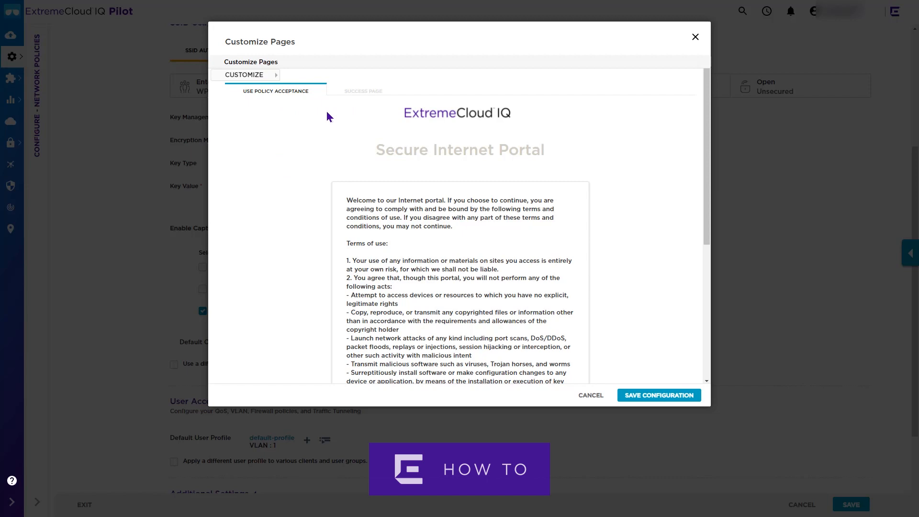
{"action": "mouse_move", "coordinate": [295, 138]}
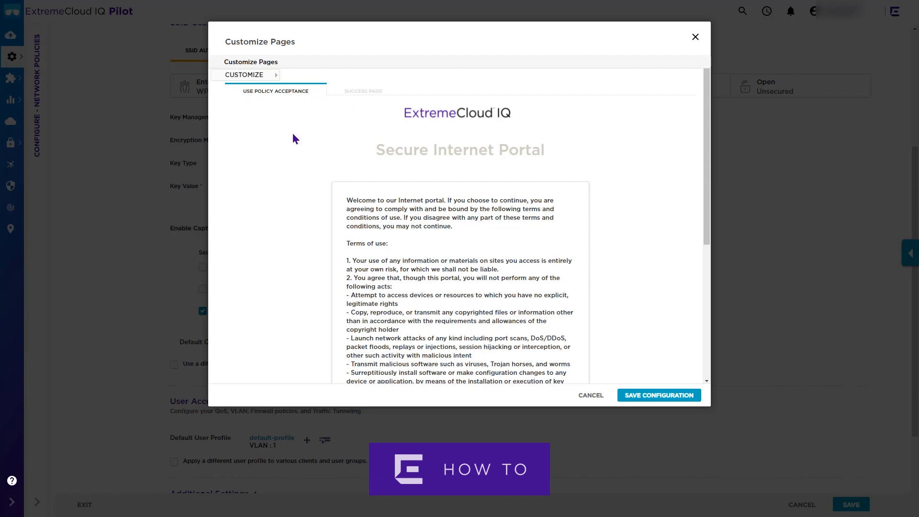
{"action": "mouse_move", "coordinate": [275, 109]}
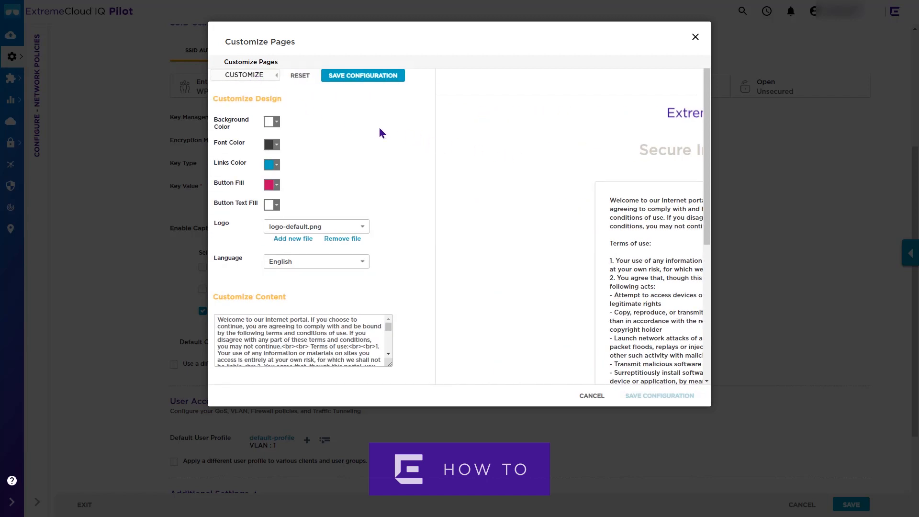
{"action": "mouse_move", "coordinate": [523, 197]}
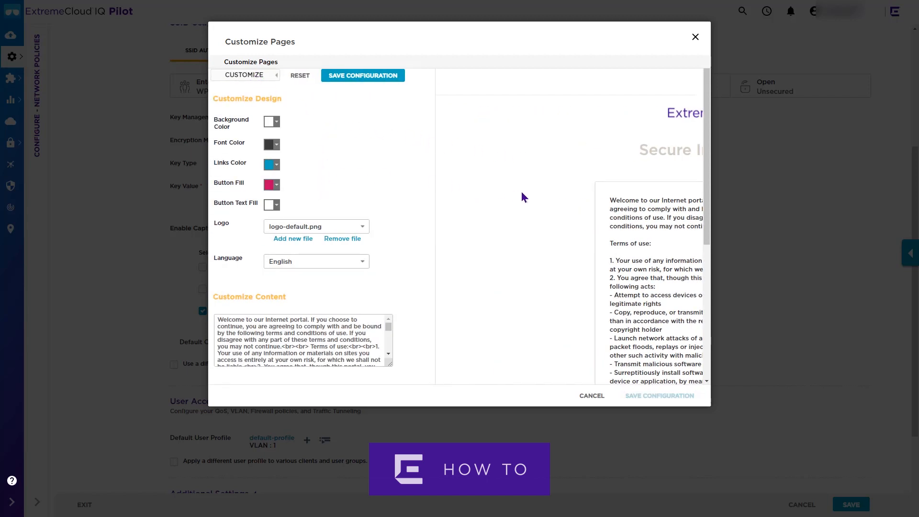
{"action": "mouse_move", "coordinate": [533, 196]}
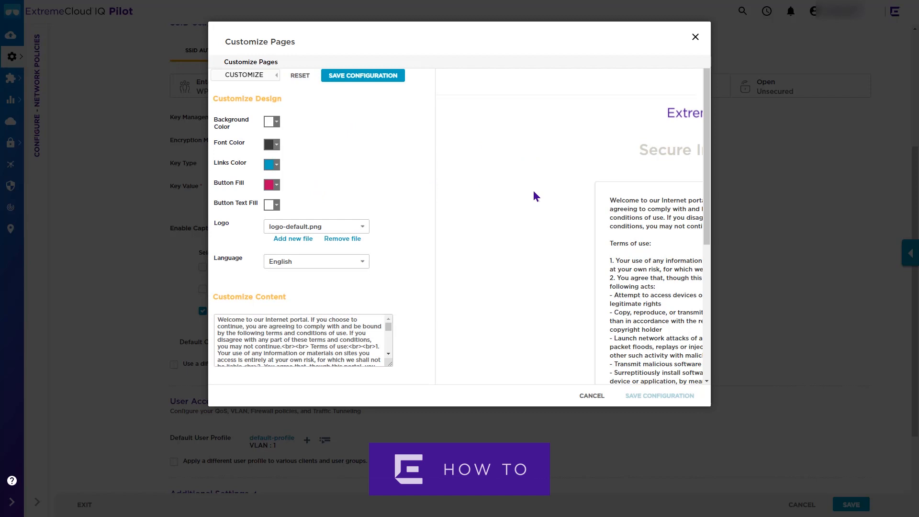
{"action": "mouse_move", "coordinate": [430, 247]}
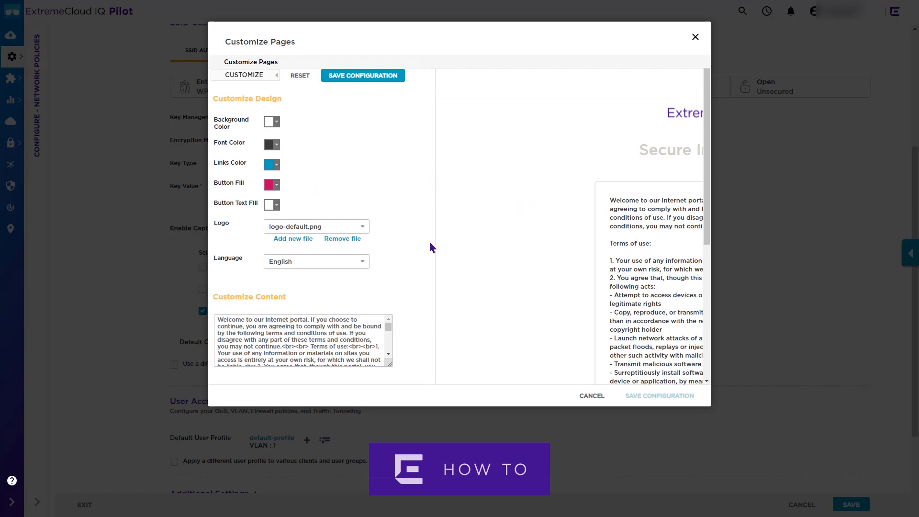
{"action": "mouse_move", "coordinate": [310, 285]}
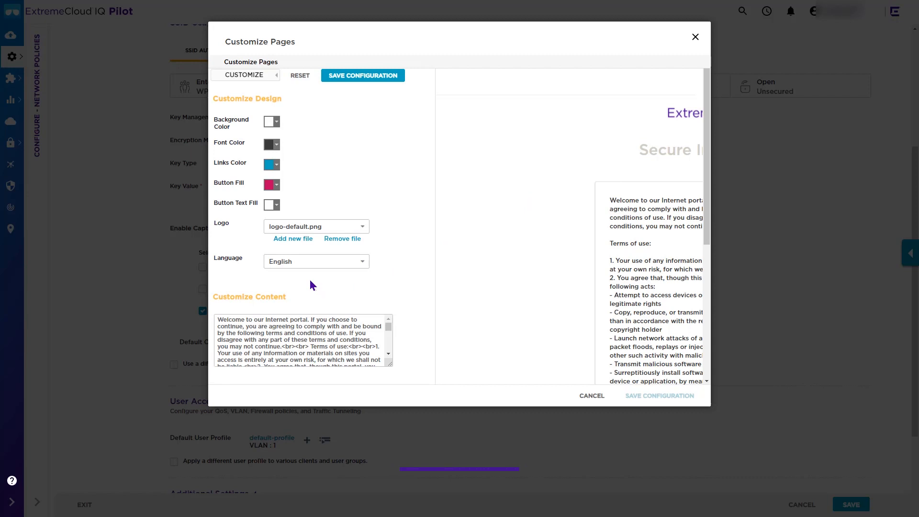
Reveal the Customize Design and Customize Content panels for the use policy page
{"action": "left_click", "coordinate": [293, 238]}
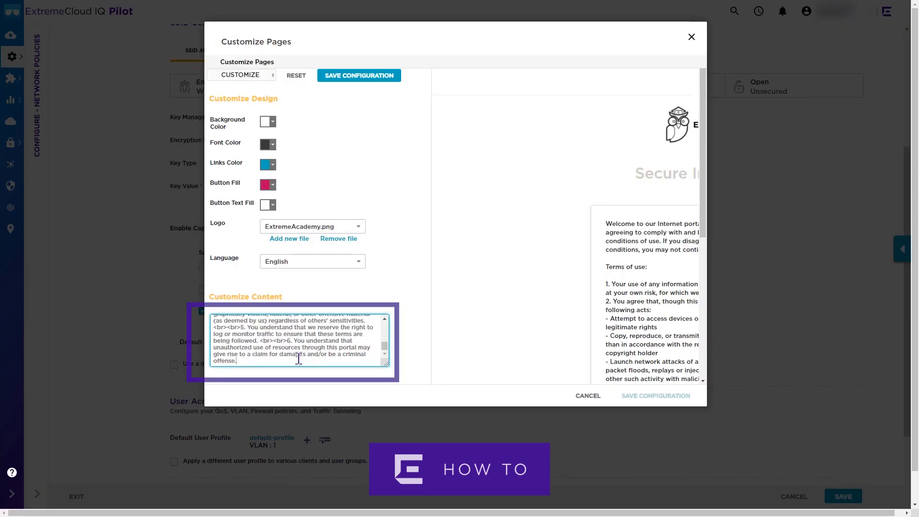
Append the sentence 'Please watch How To videos.' to the use policy terms text
{"action": "type", "text": "Please watch"}
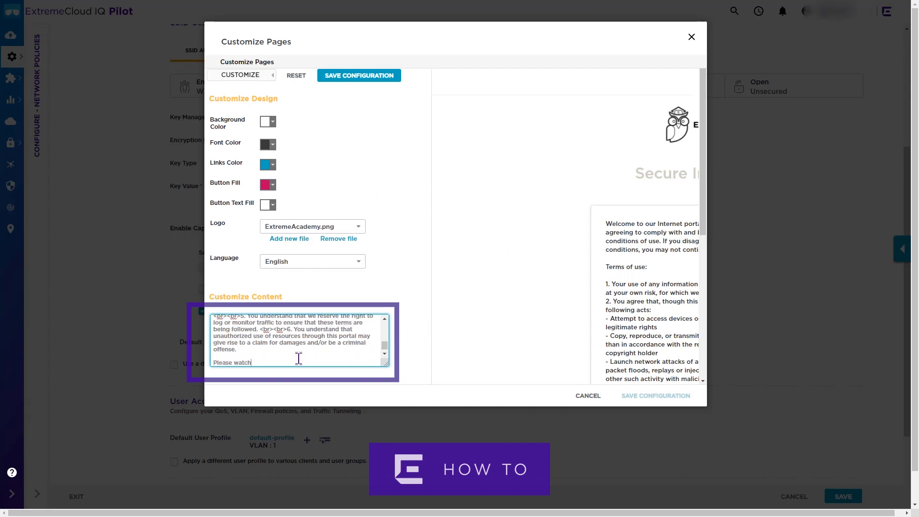
{"action": "type", "text": "How To videos."}
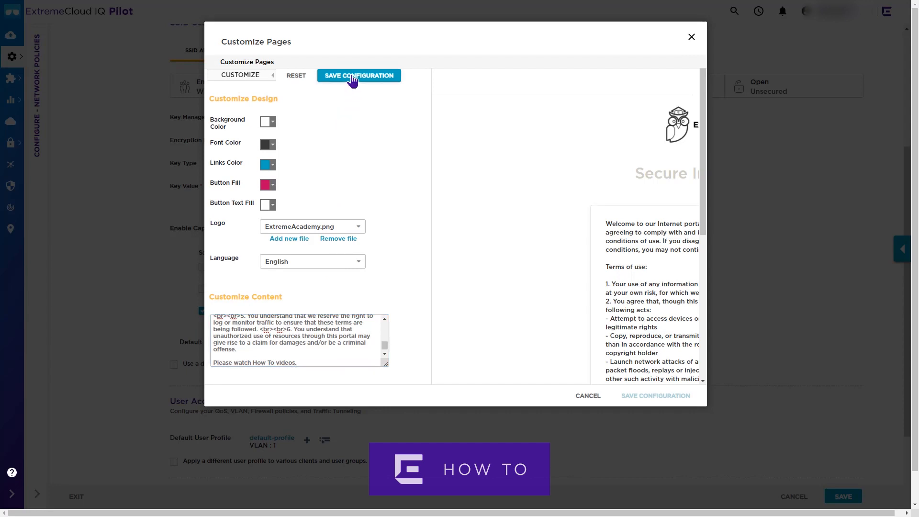
Save the customized pages and then save the HowToCWP captive web portal
{"action": "left_click", "coordinate": [358, 75]}
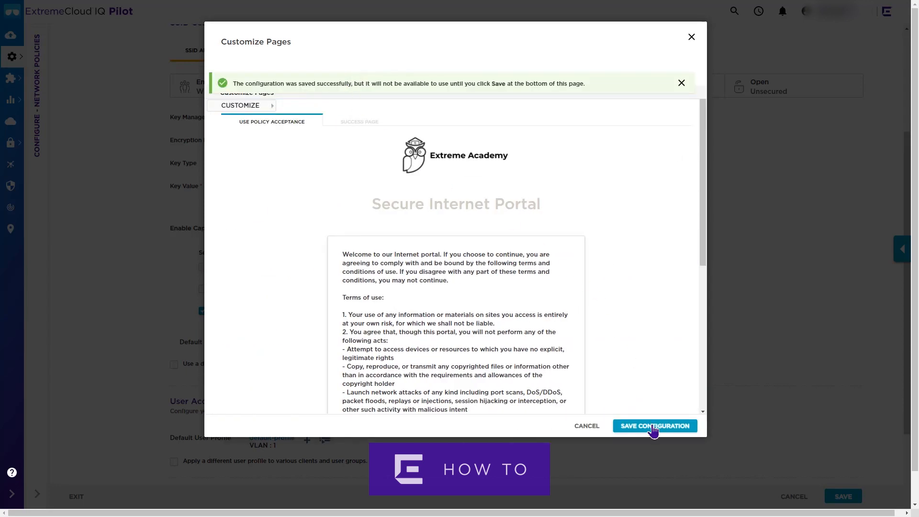
{"action": "left_click", "coordinate": [654, 425]}
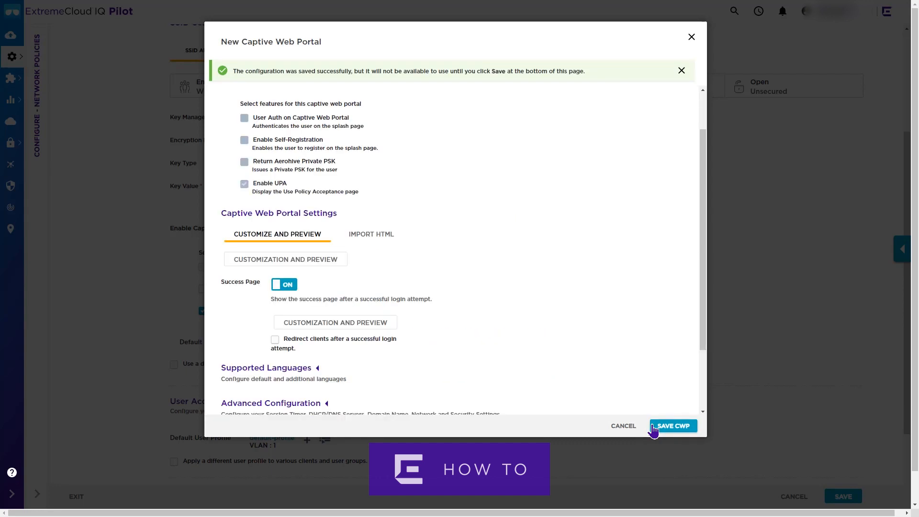
{"action": "left_click", "coordinate": [681, 69]}
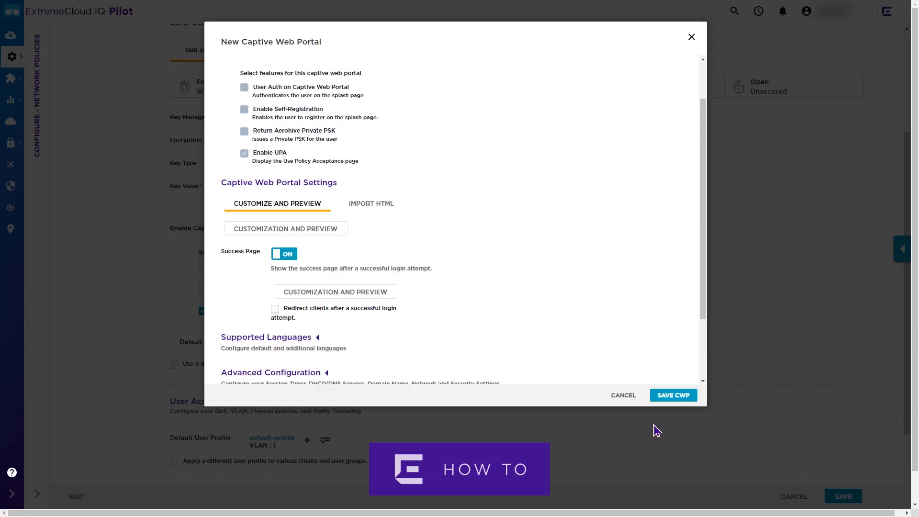
{"action": "mouse_move", "coordinate": [673, 402]}
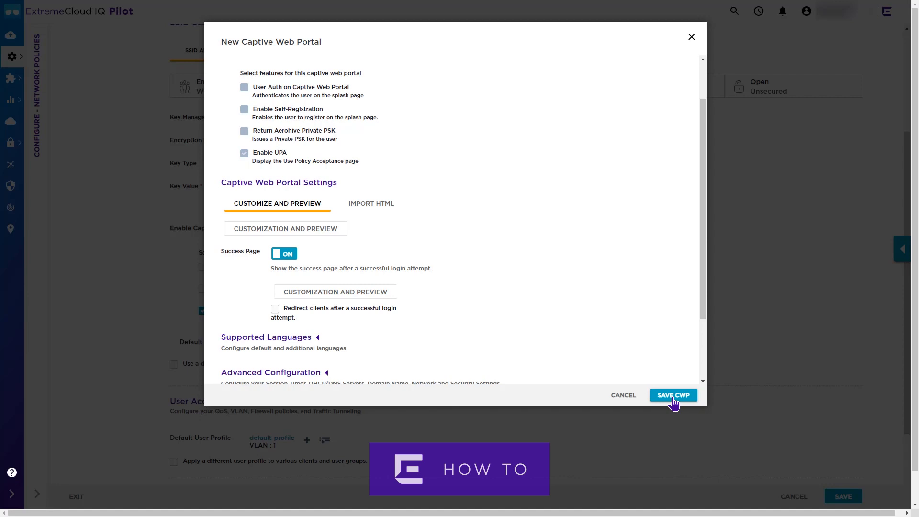
{"action": "left_click", "coordinate": [671, 394]}
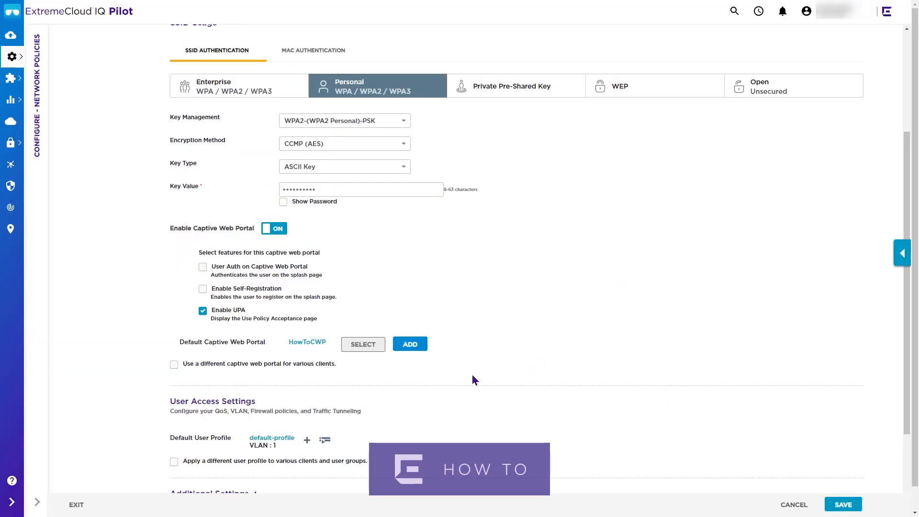
{"action": "mouse_move", "coordinate": [302, 356]}
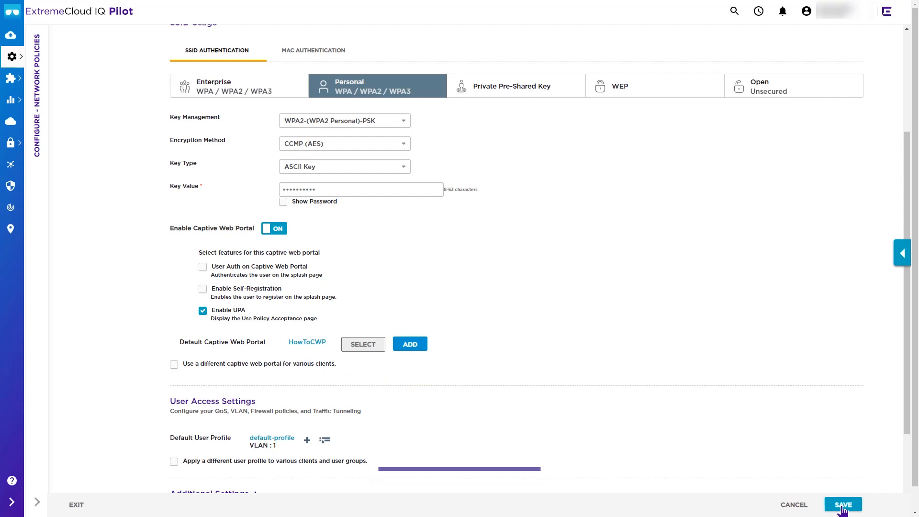
Save the HowTo SSID with HowToCWP as its default captive web portal
{"action": "left_click", "coordinate": [842, 504]}
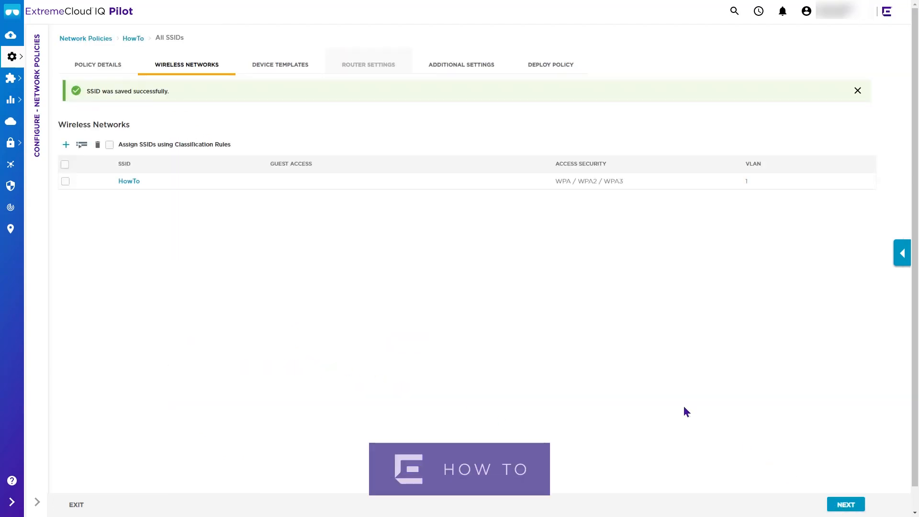
{"action": "mouse_move", "coordinate": [403, 339]}
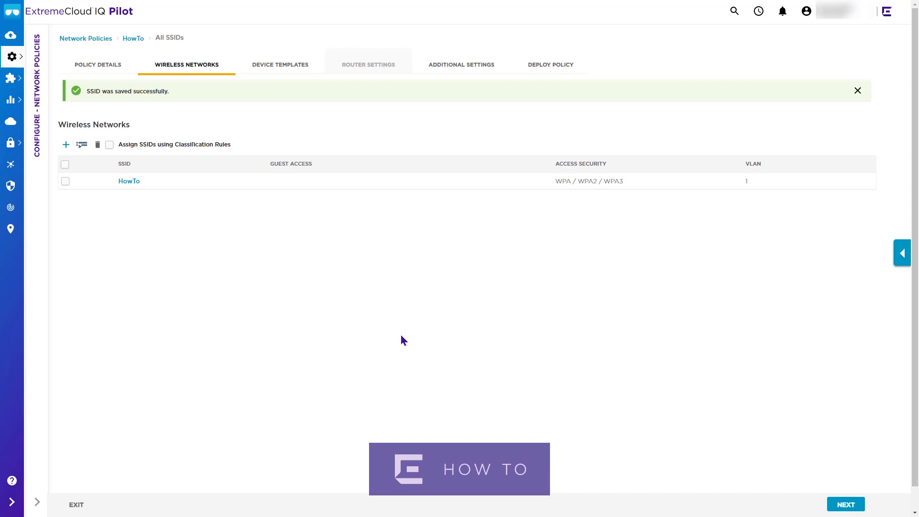
Dismiss the saved banner and continue to the Deploy Policy page
{"action": "left_click", "coordinate": [857, 90]}
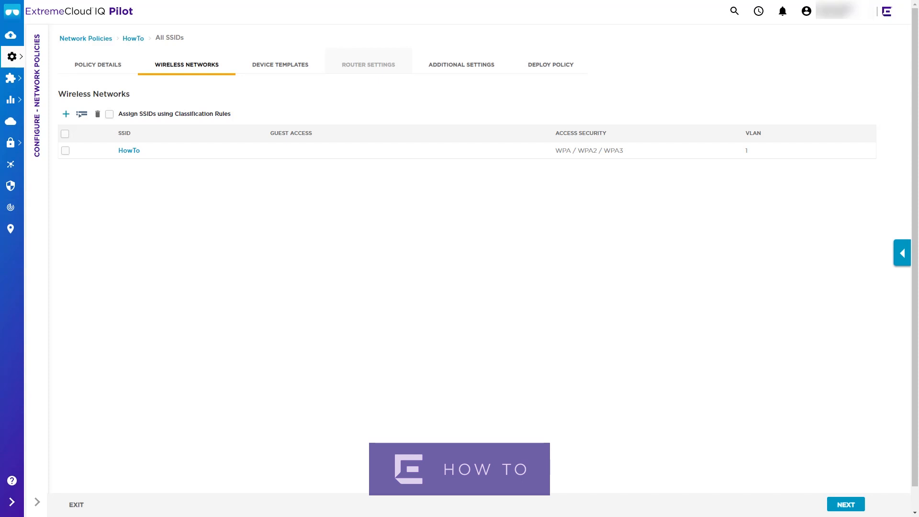
{"action": "mouse_move", "coordinate": [555, 392]}
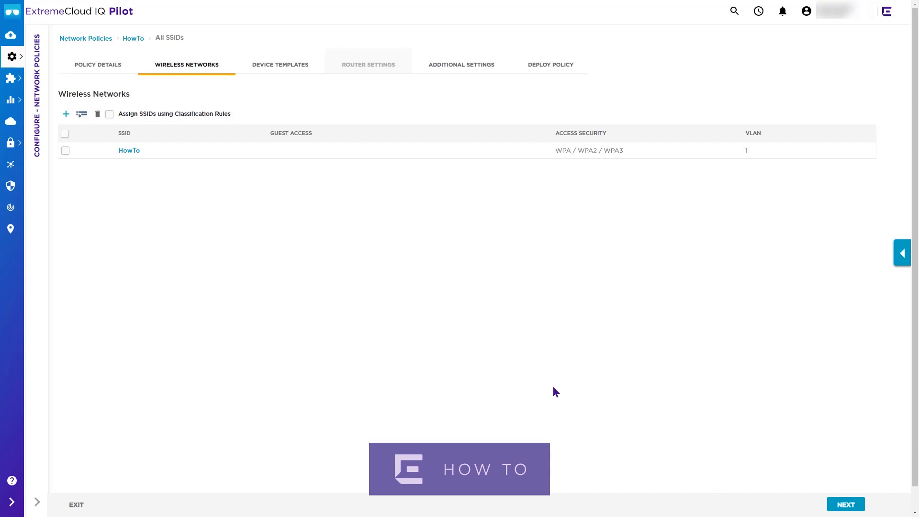
{"action": "left_click", "coordinate": [550, 64]}
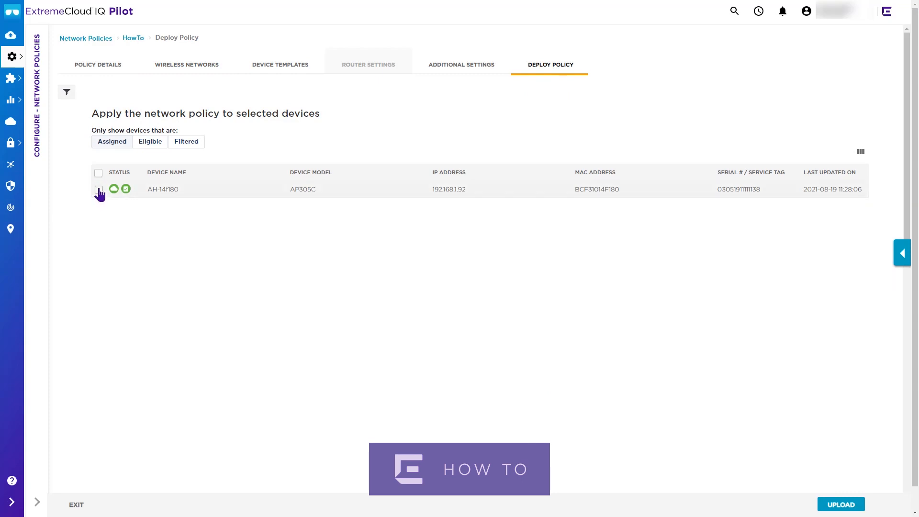
Select access point AH-141180 and perform a delta configuration update of the HowTo policy
{"action": "left_click", "coordinate": [98, 188]}
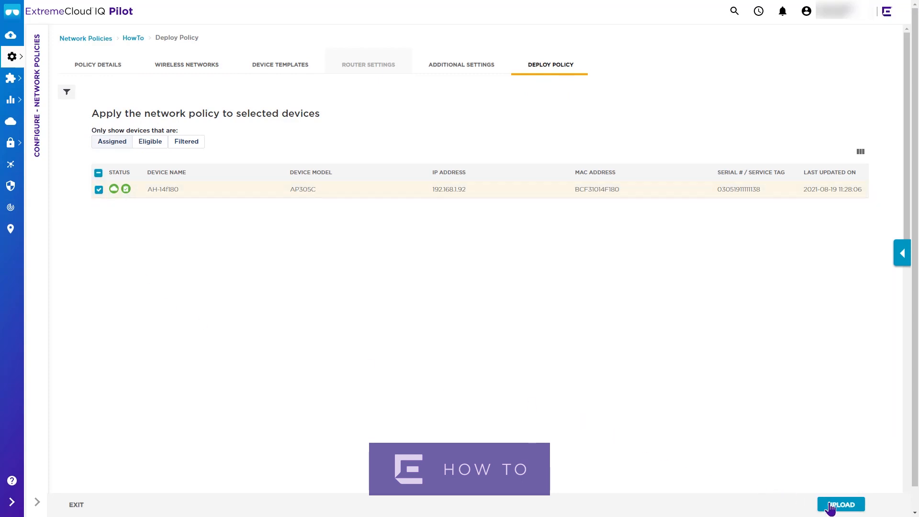
{"action": "left_click", "coordinate": [840, 504]}
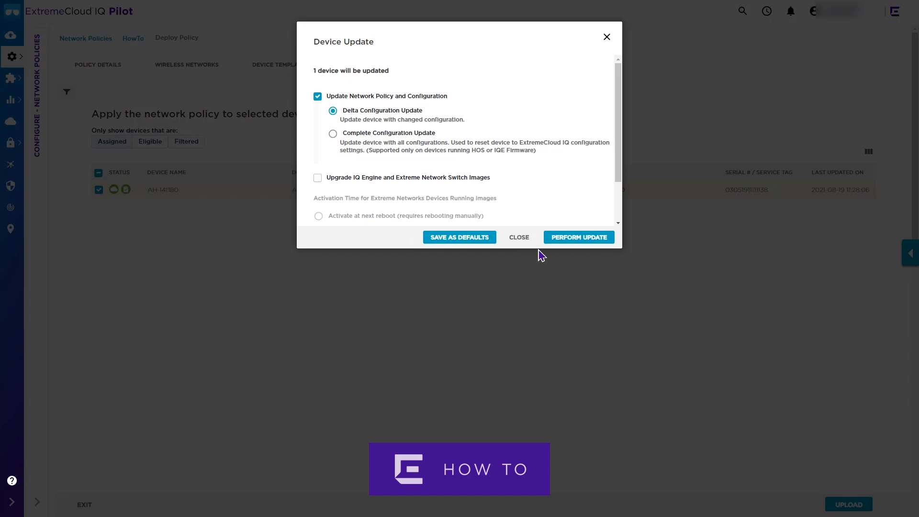
{"action": "mouse_move", "coordinate": [578, 237]}
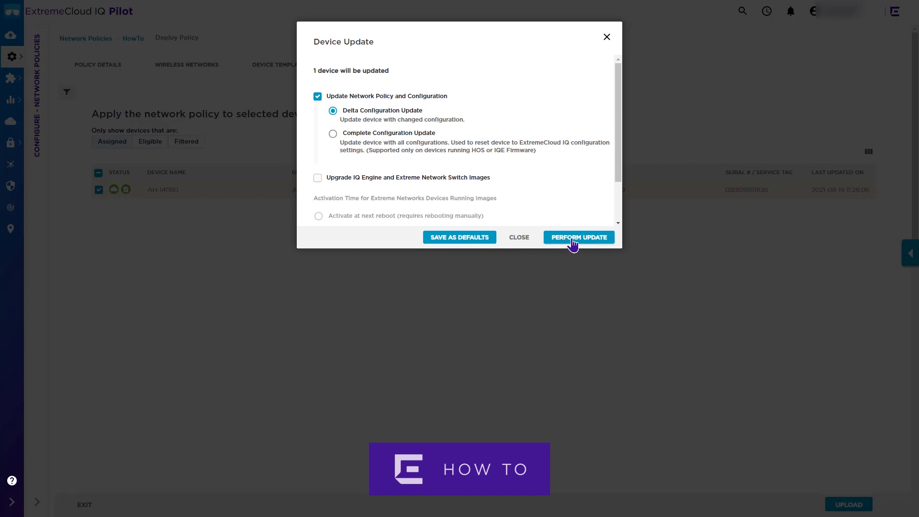
{"action": "left_click", "coordinate": [578, 236]}
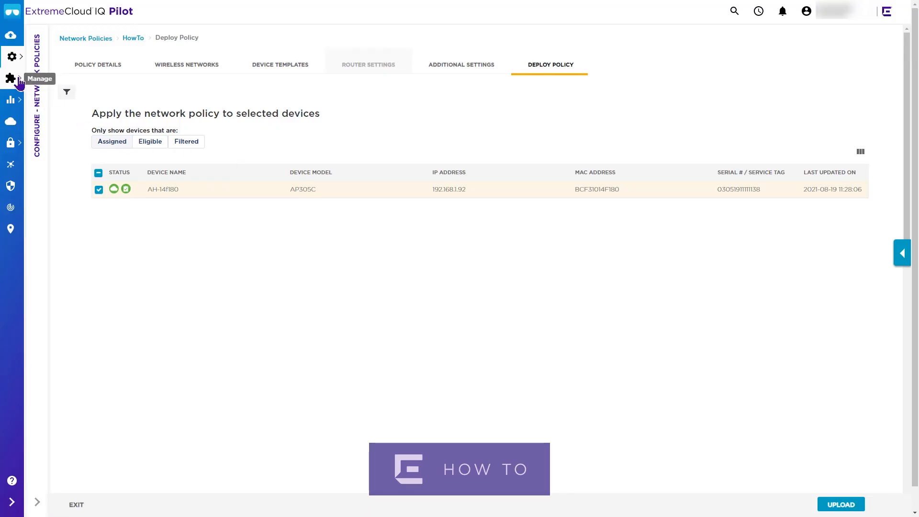
Show the managed devices list where AH-14f180 is online running the HowTo policy
{"action": "left_click", "coordinate": [11, 78]}
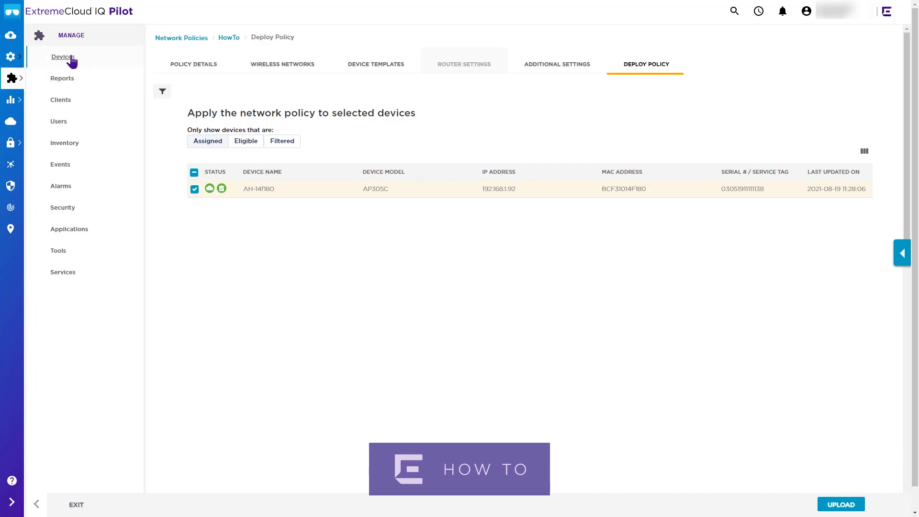
{"action": "left_click", "coordinate": [63, 57]}
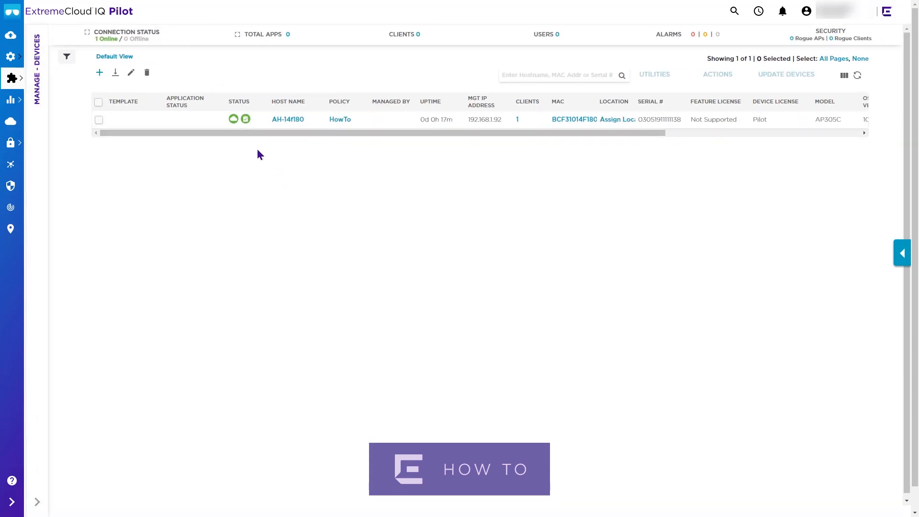
{"action": "mouse_move", "coordinate": [293, 251]}
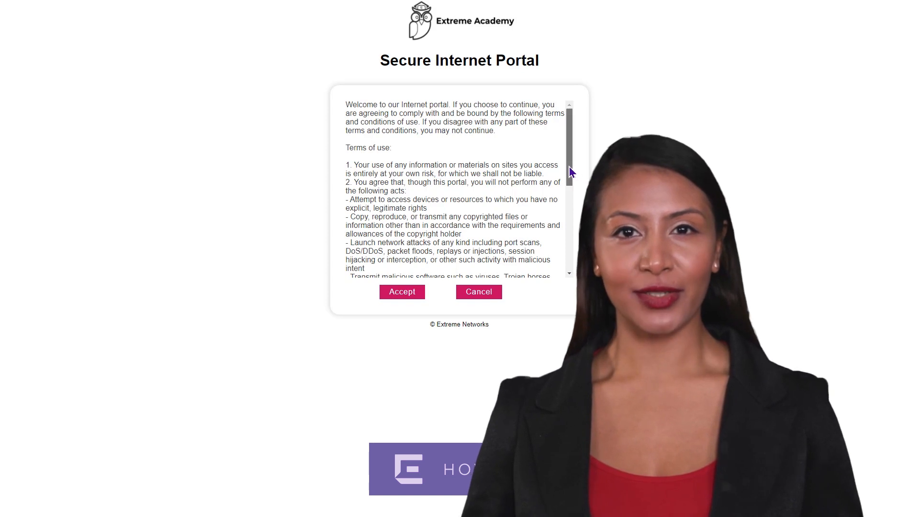
Accept the Extreme Academy use policy in the Secure Internet Portal and reach Login Successful
{"action": "scroll", "scroll_direction": "down", "scroll_amount": 3}
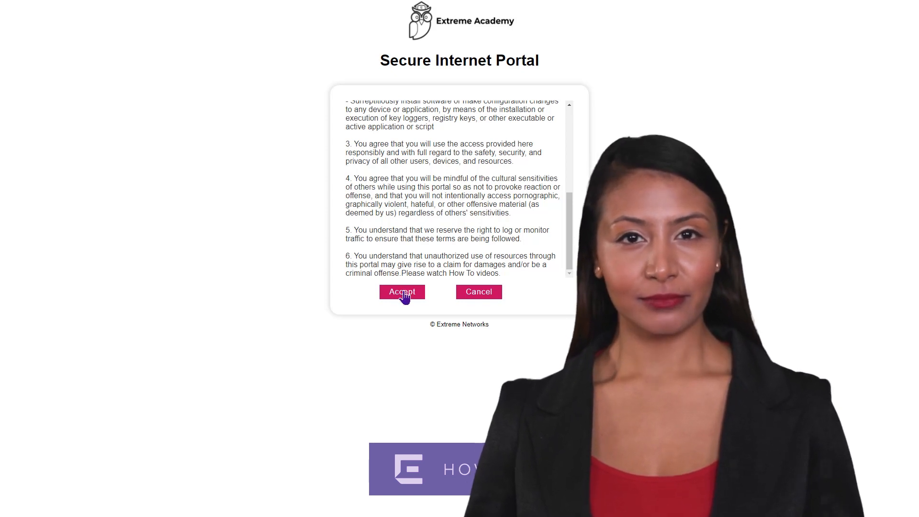
{"action": "left_click", "coordinate": [401, 291]}
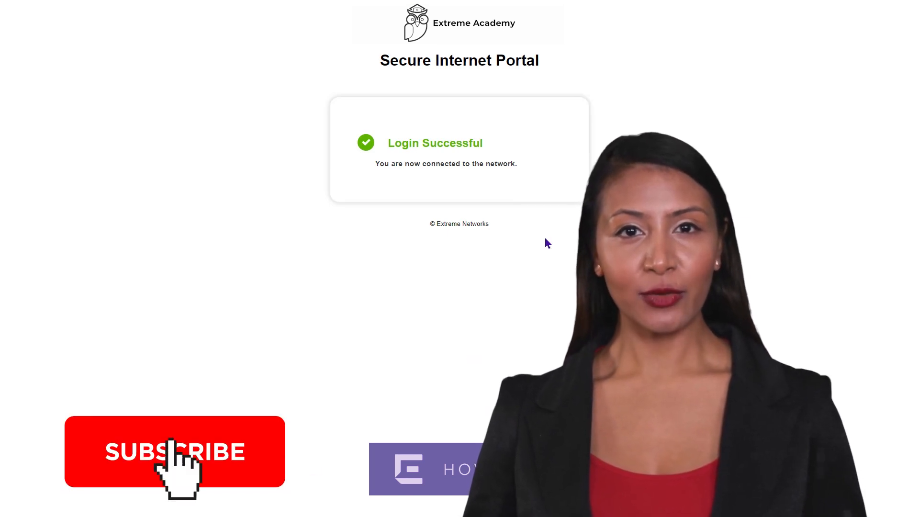
{"action": "left_click", "coordinate": [174, 451]}
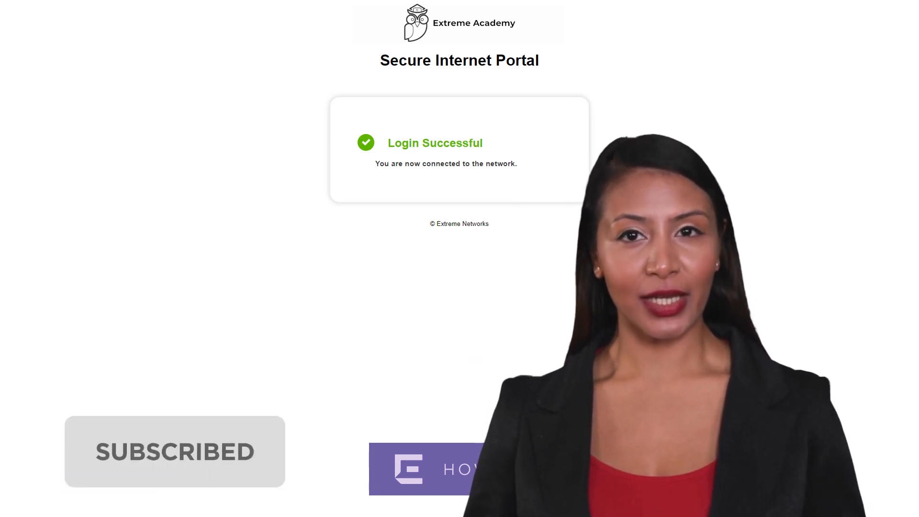